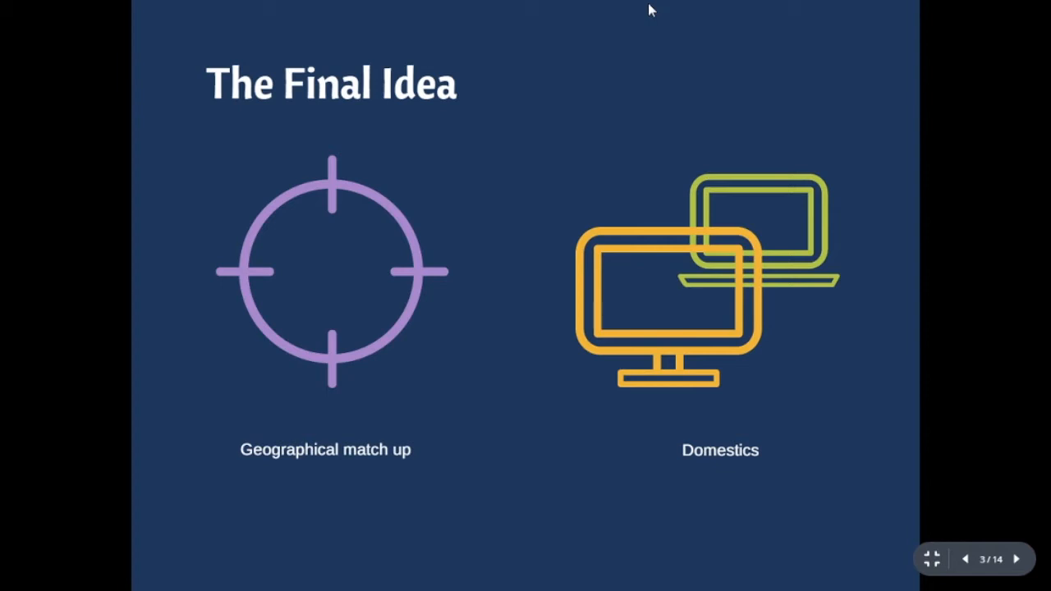
Advance the slideshow past 'The Final Idea' to slide 4, 'The Ecosystem'
click(1015, 559)
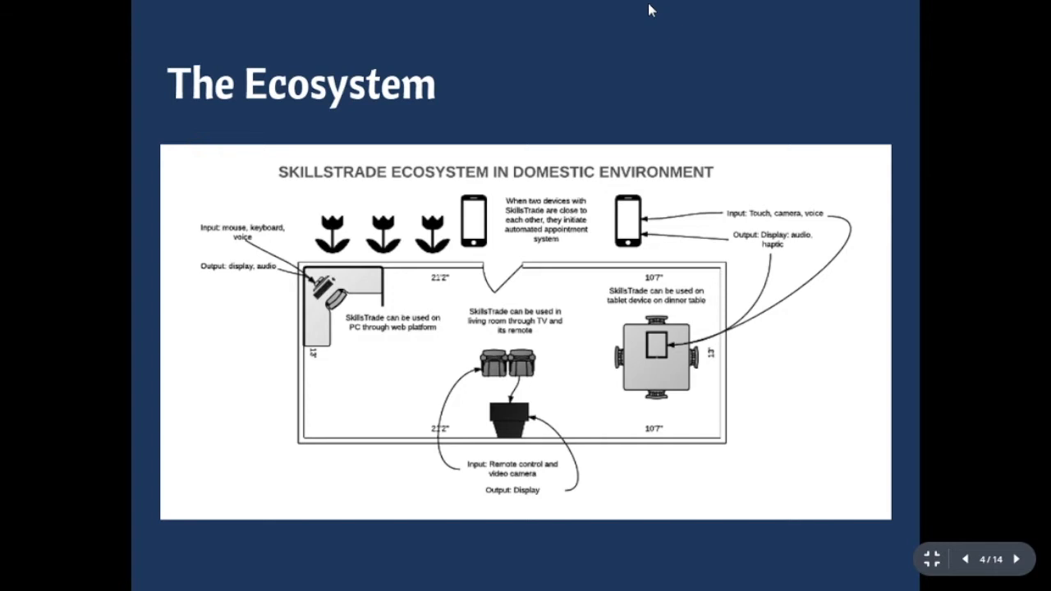
Advance to the sketched phone home-screen demo highlighting the Skills Trade app icon
click(1018, 559)
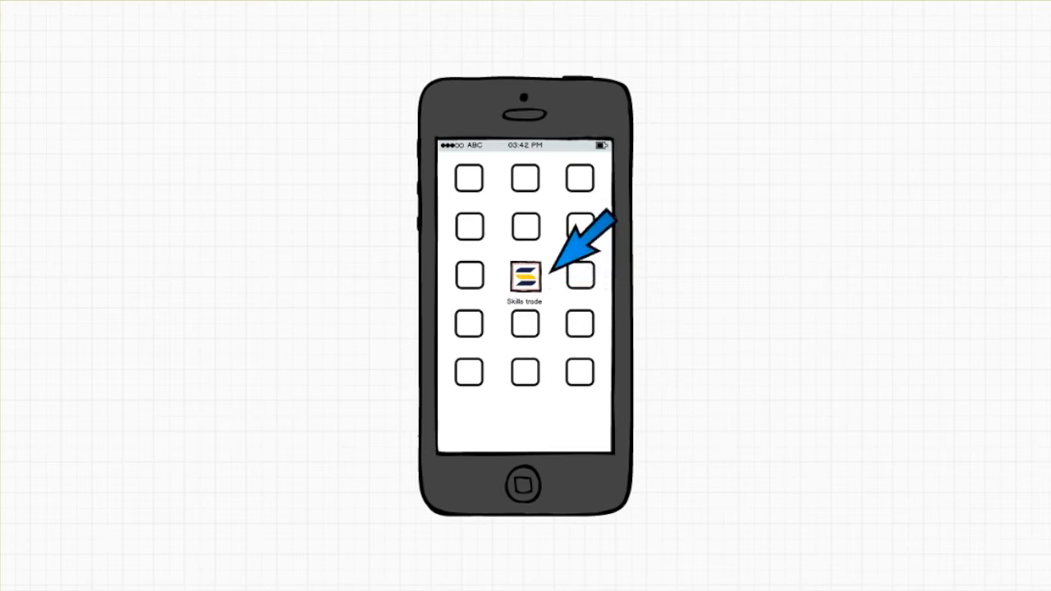
Launch the Skills trade app and log in via the Face recognition button
click(525, 278)
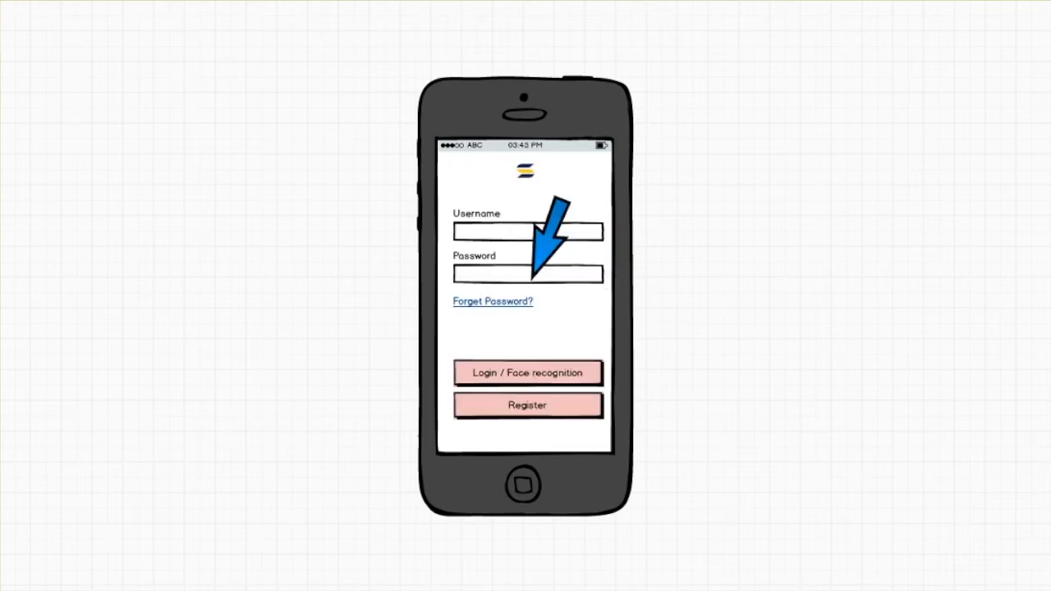
mouse_move(410, 427)
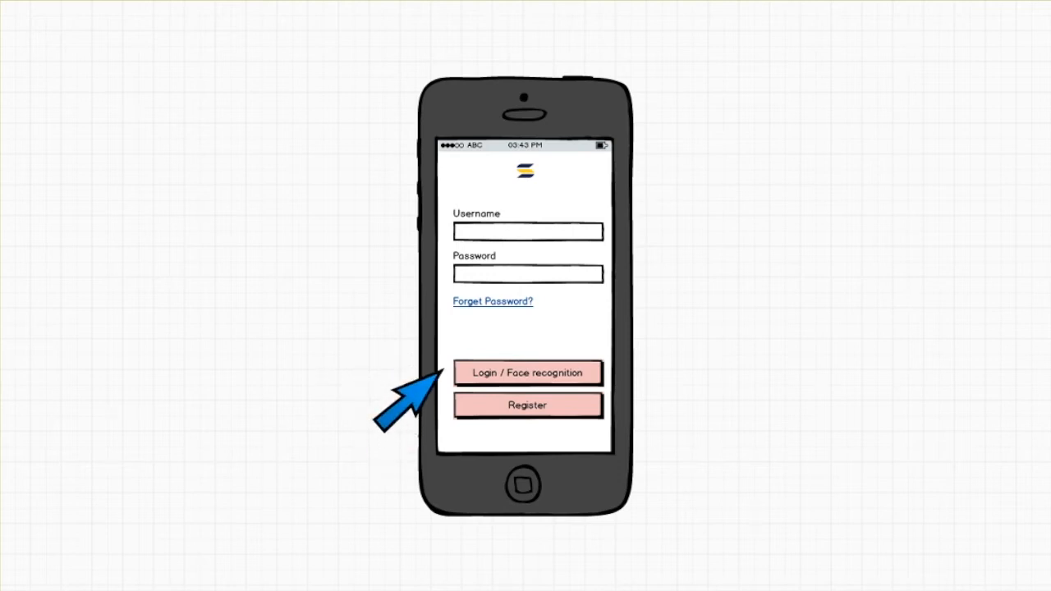
mouse_move(419, 402)
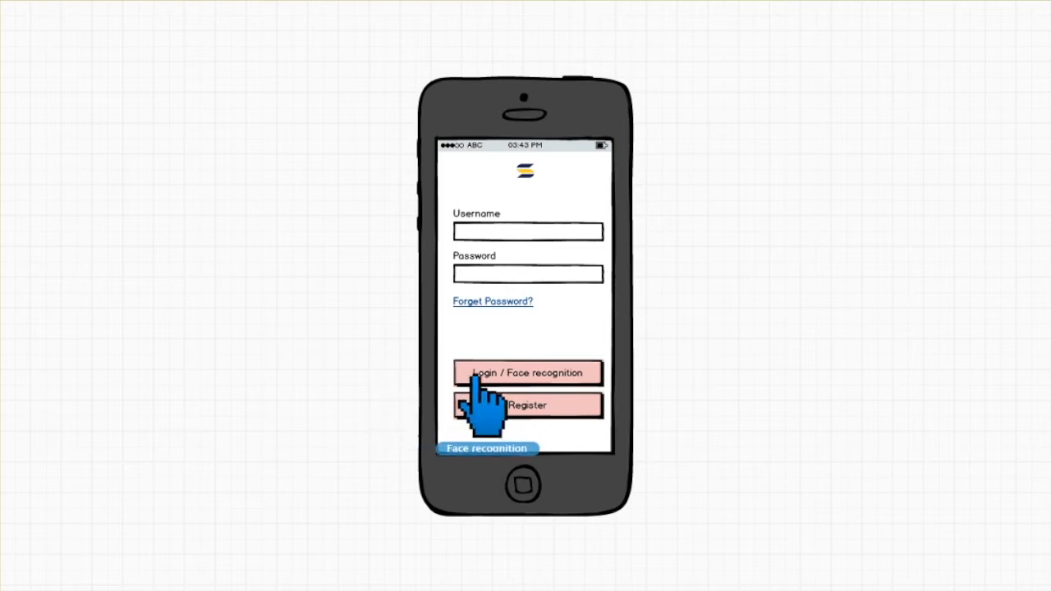
click(526, 372)
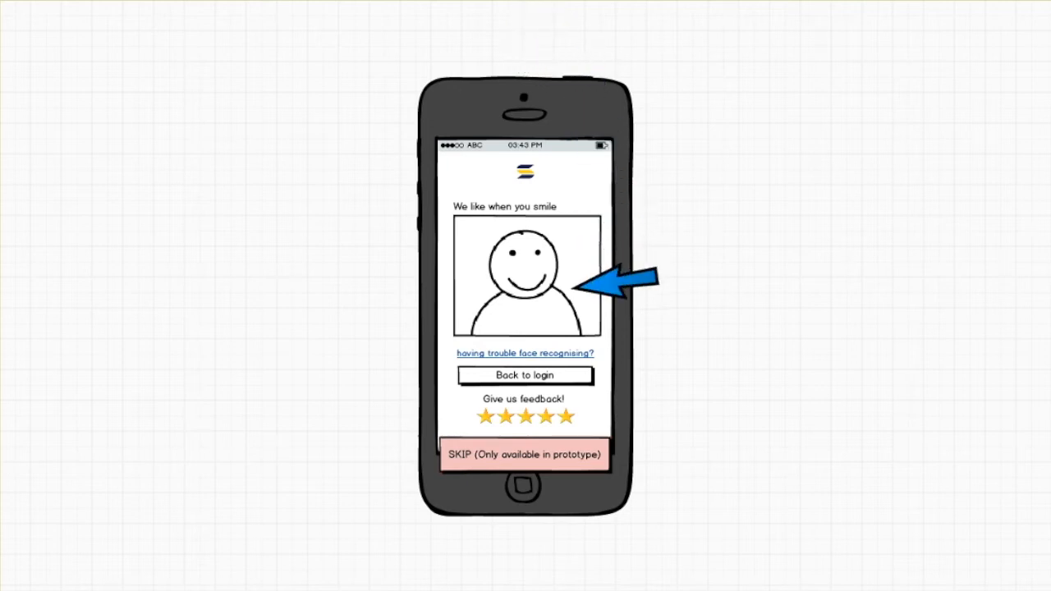
mouse_move(628, 393)
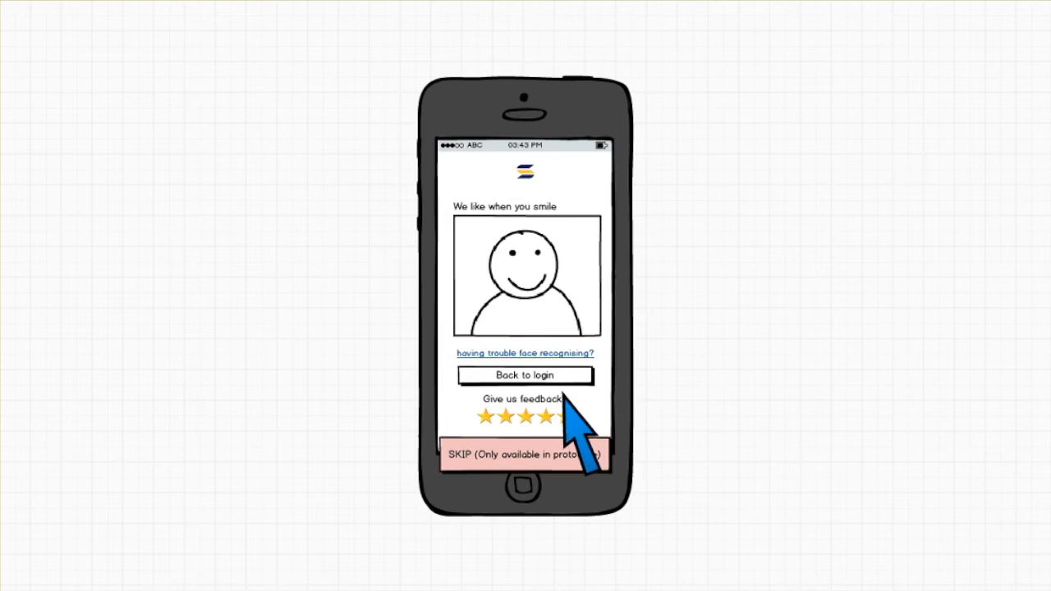
mouse_move(574, 437)
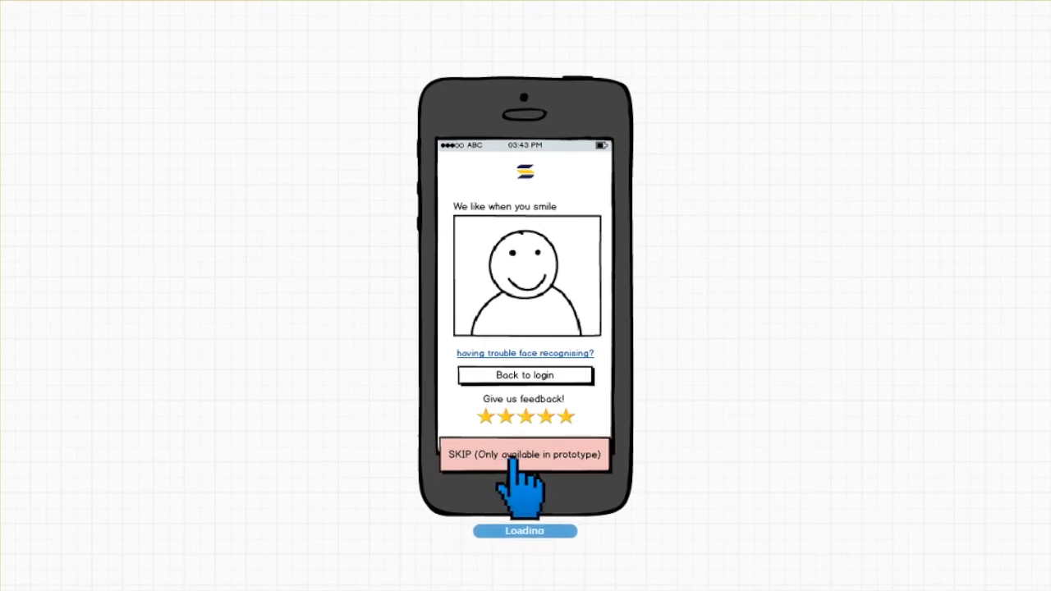
Skip face recognition and the '100 new offers' setup screen to reach the offer cards
click(510, 454)
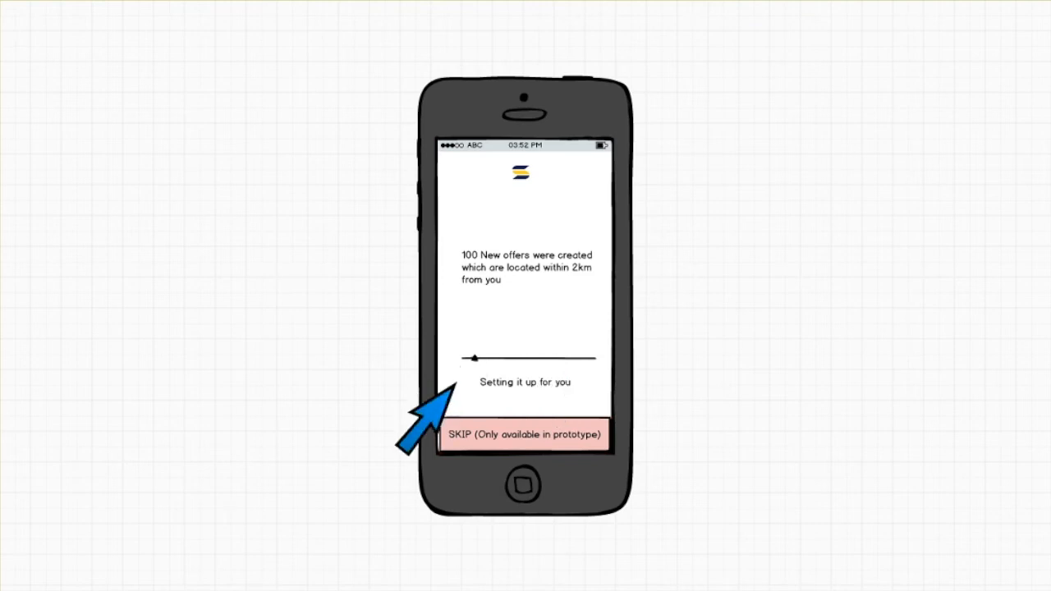
click(524, 435)
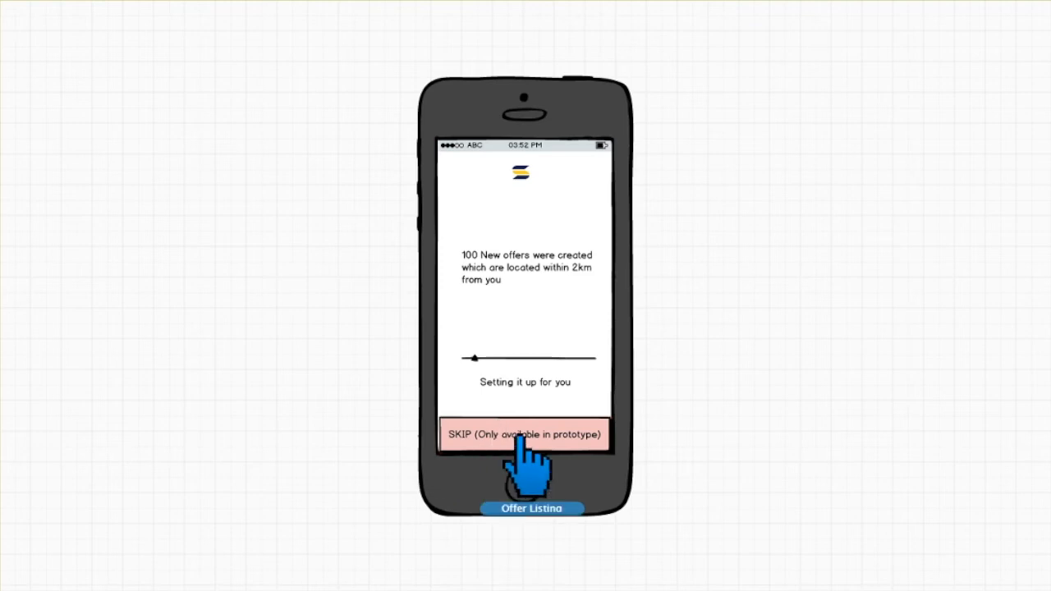
click(523, 435)
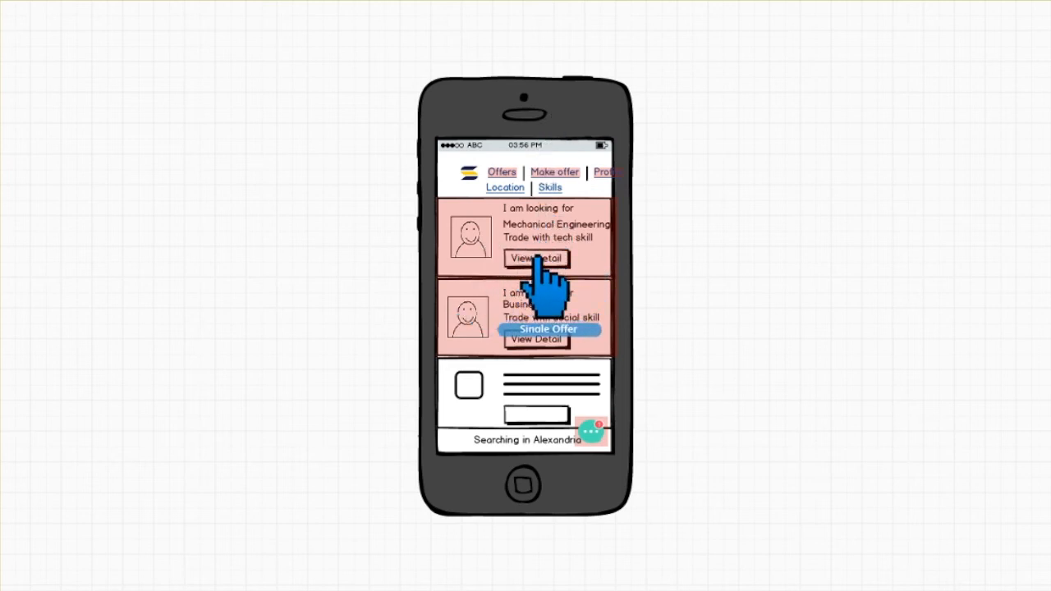
click(535, 257)
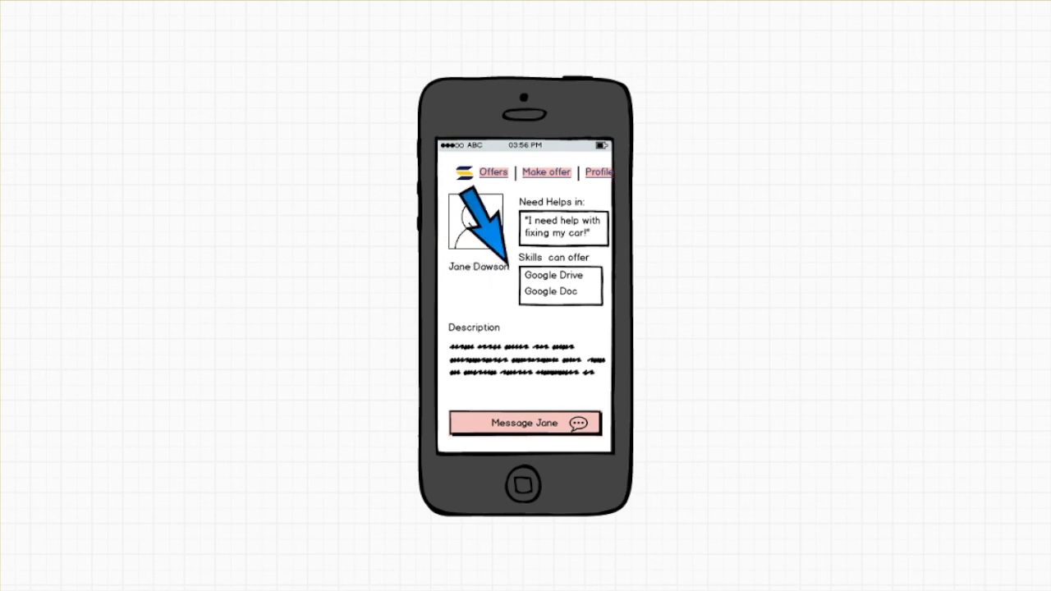
mouse_move(473, 366)
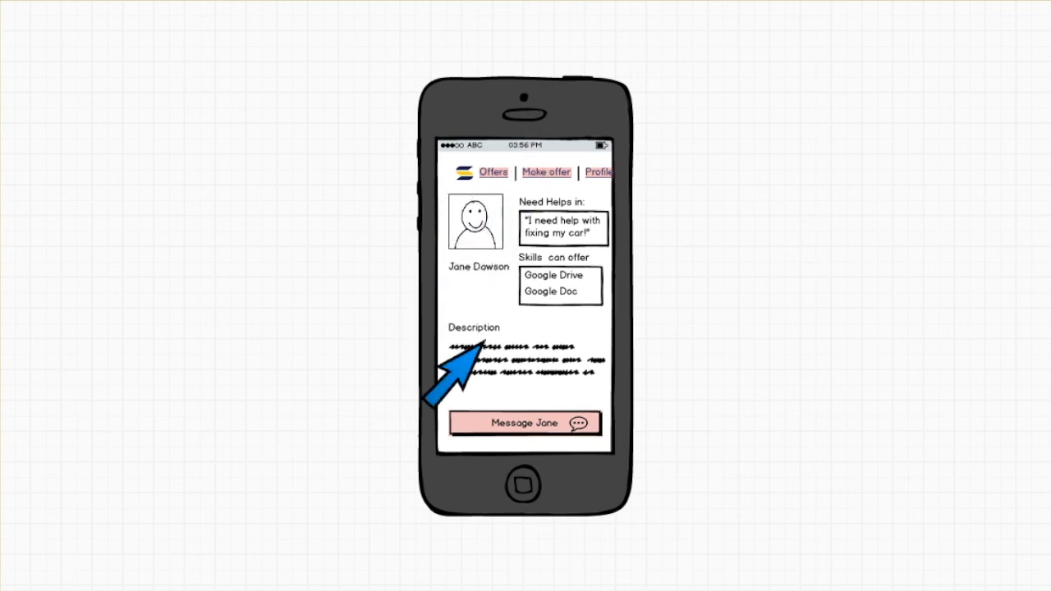
click(524, 423)
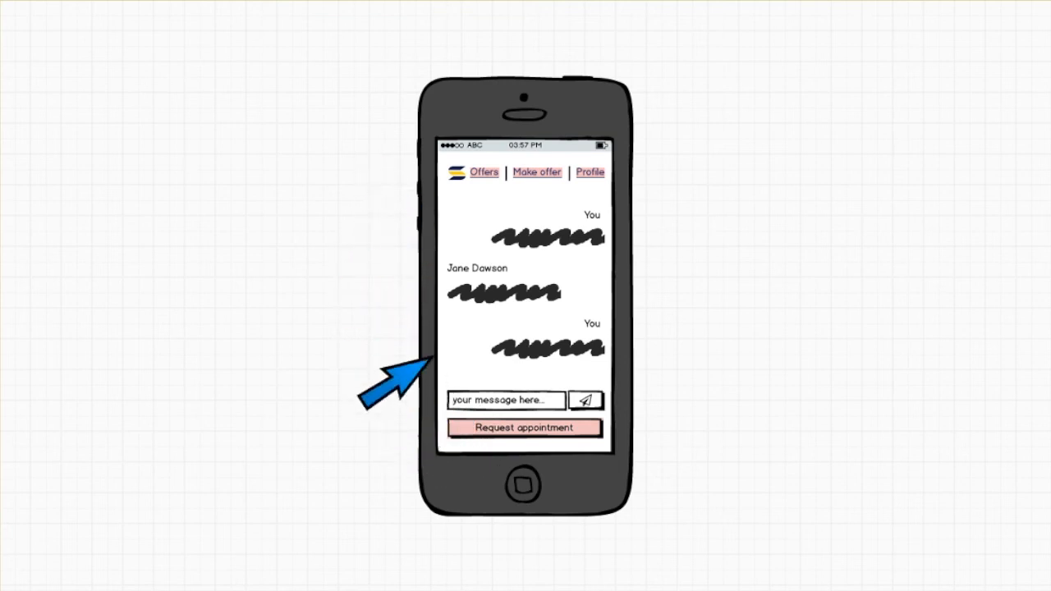
click(524, 428)
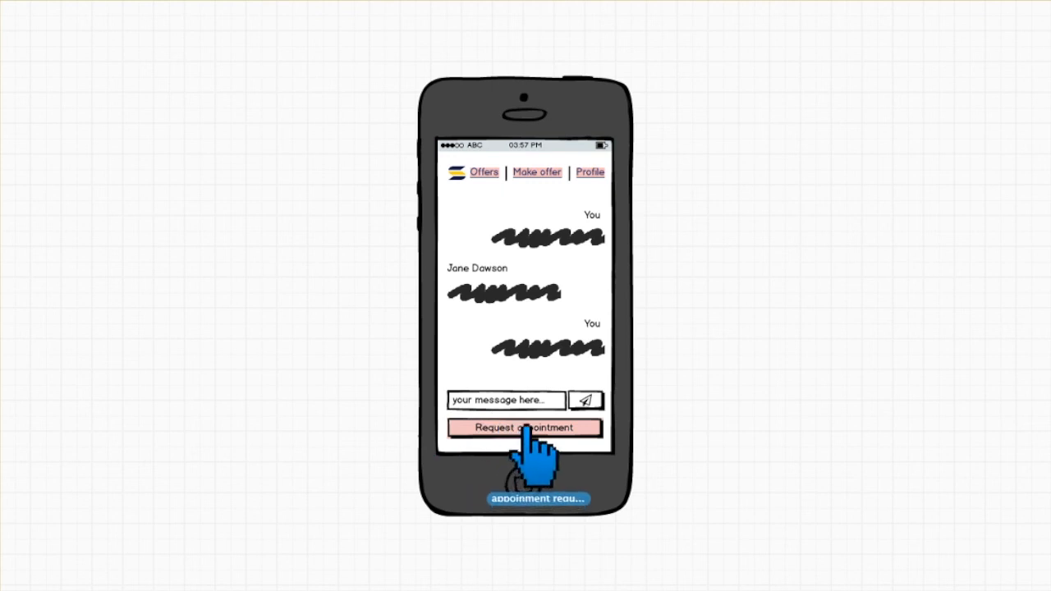
click(524, 429)
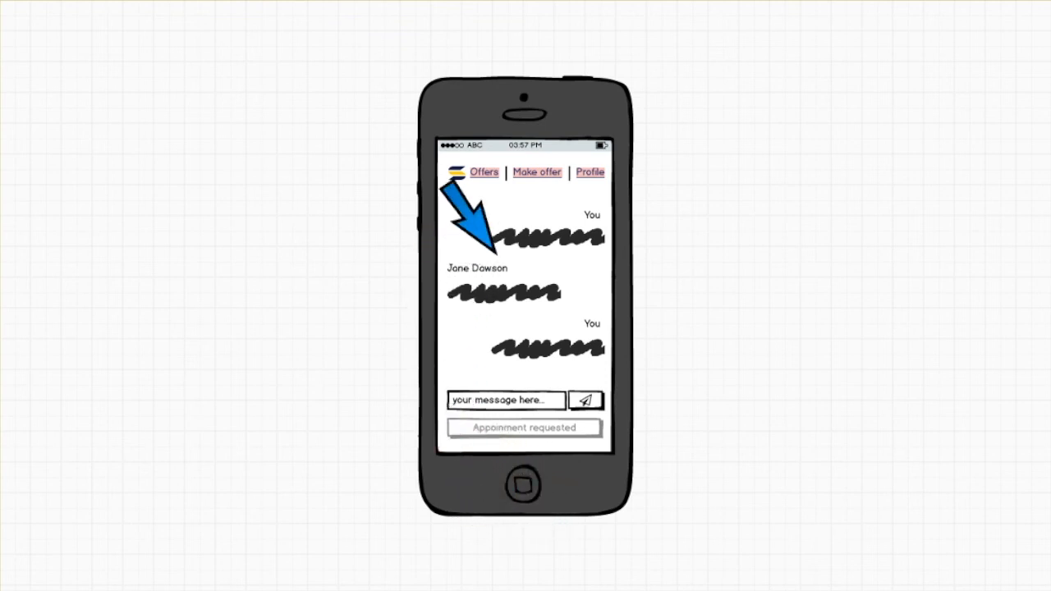
Show the Make offer form with help field, skills list, radius map and Post Help
click(483, 173)
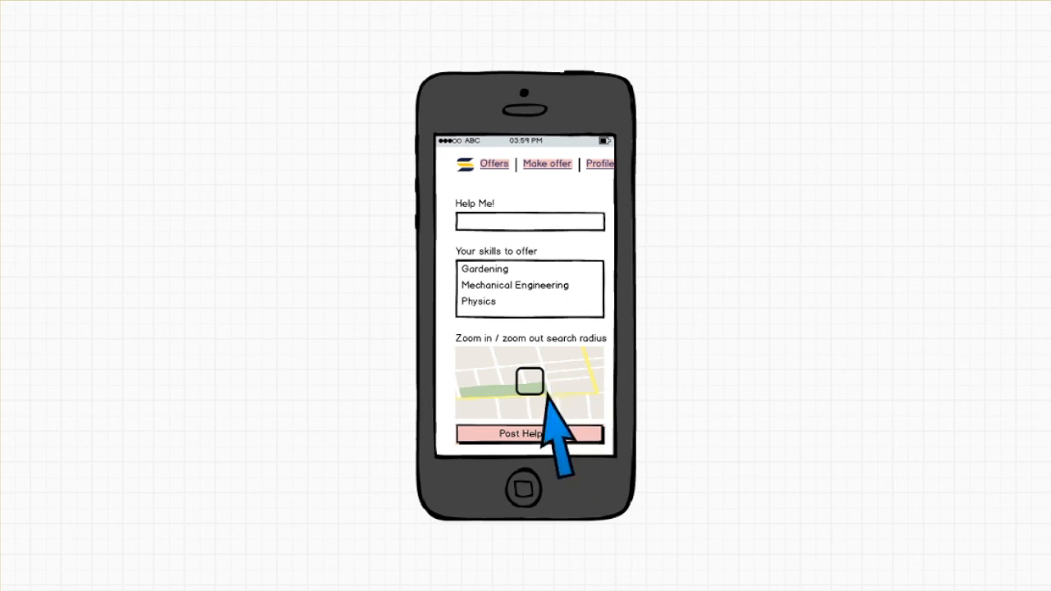
Post the help request, view the Profile screen, then go back to Offers
click(530, 434)
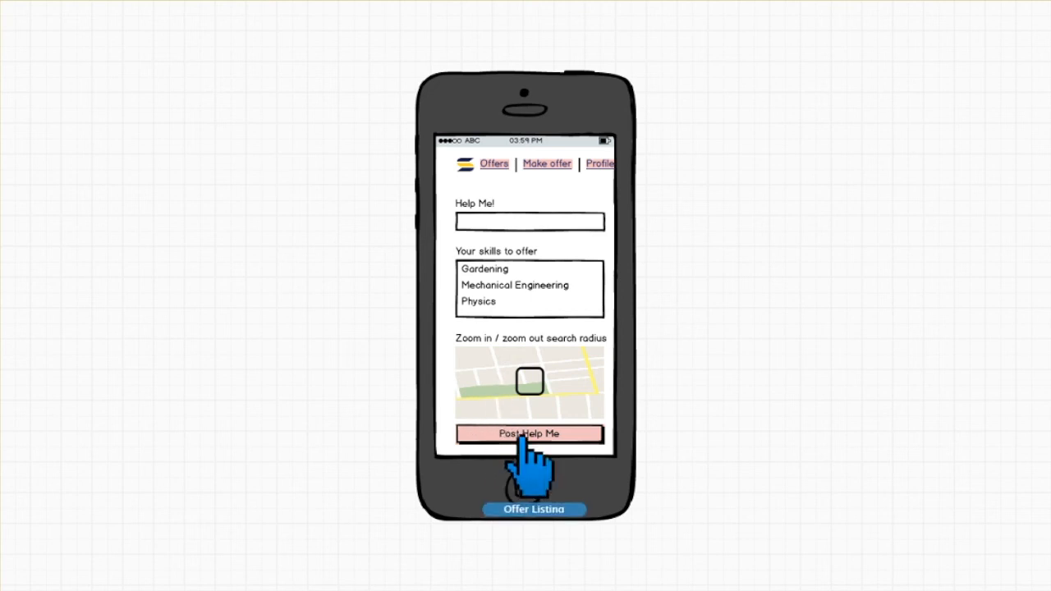
click(529, 434)
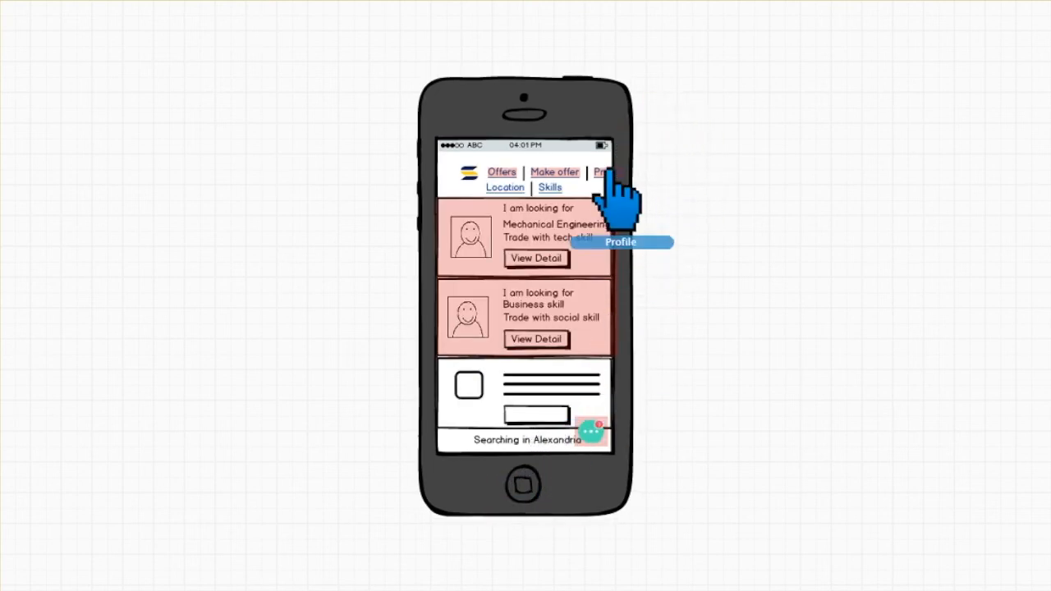
click(605, 172)
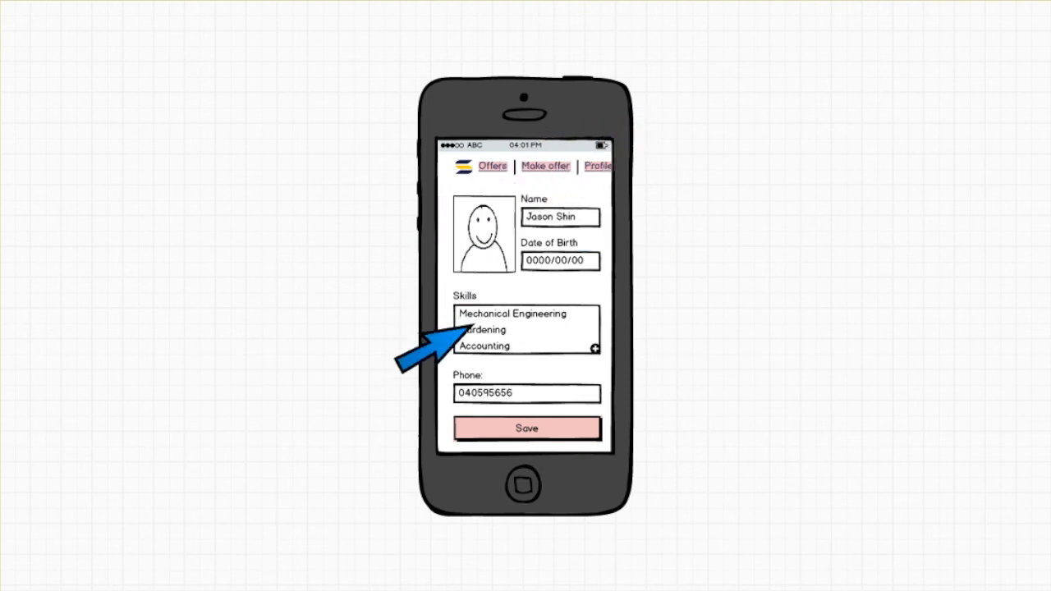
click(492, 166)
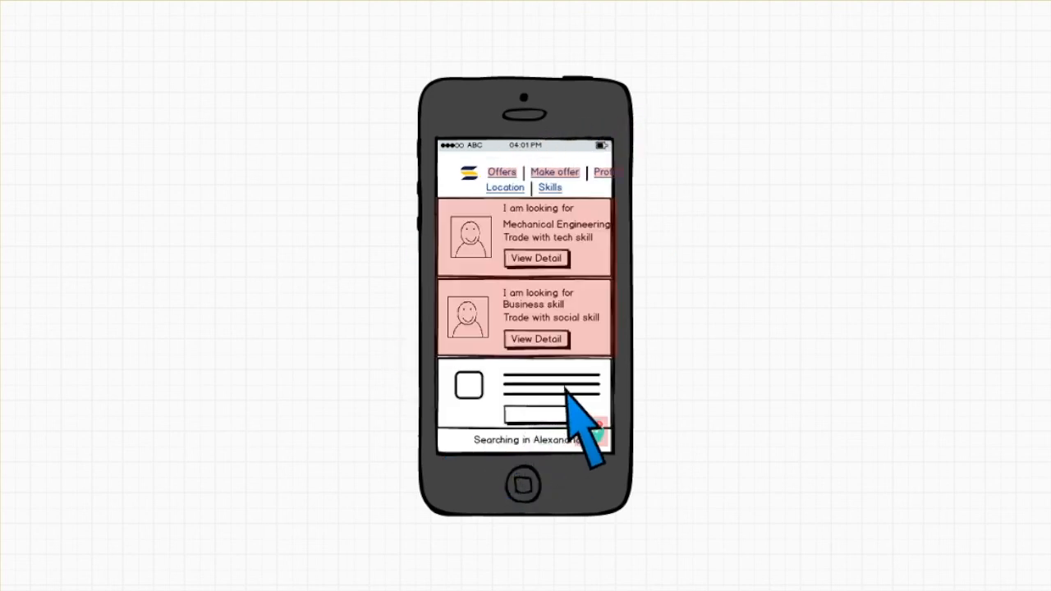